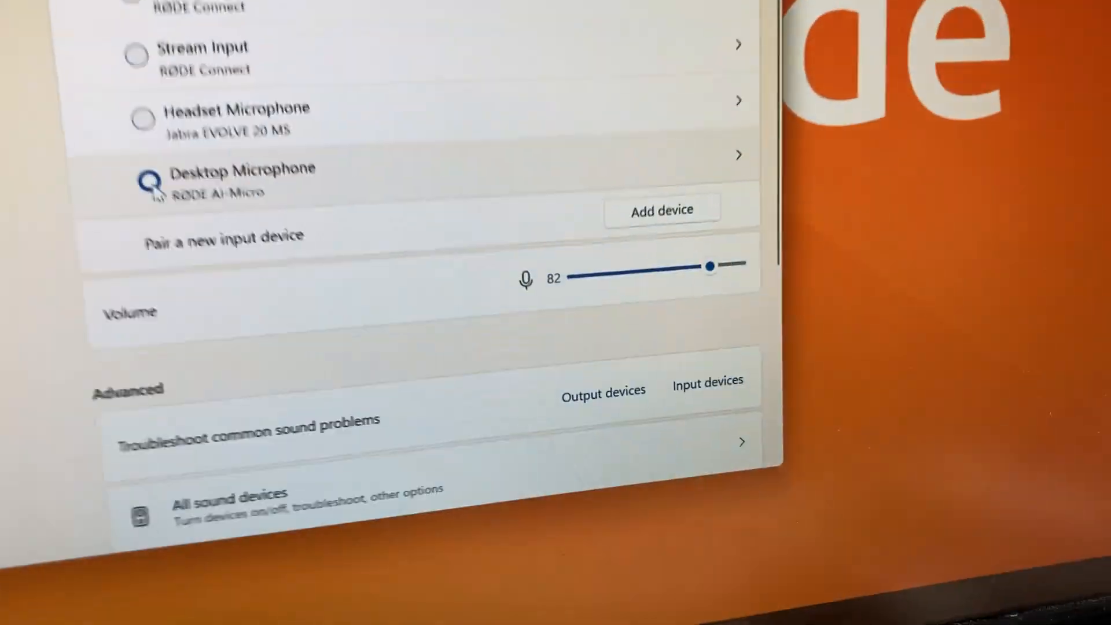
# - Launch RØDE Connect from the desktop shortcut to reach its Microphones setup dialog
pyautogui.scroll(-3)
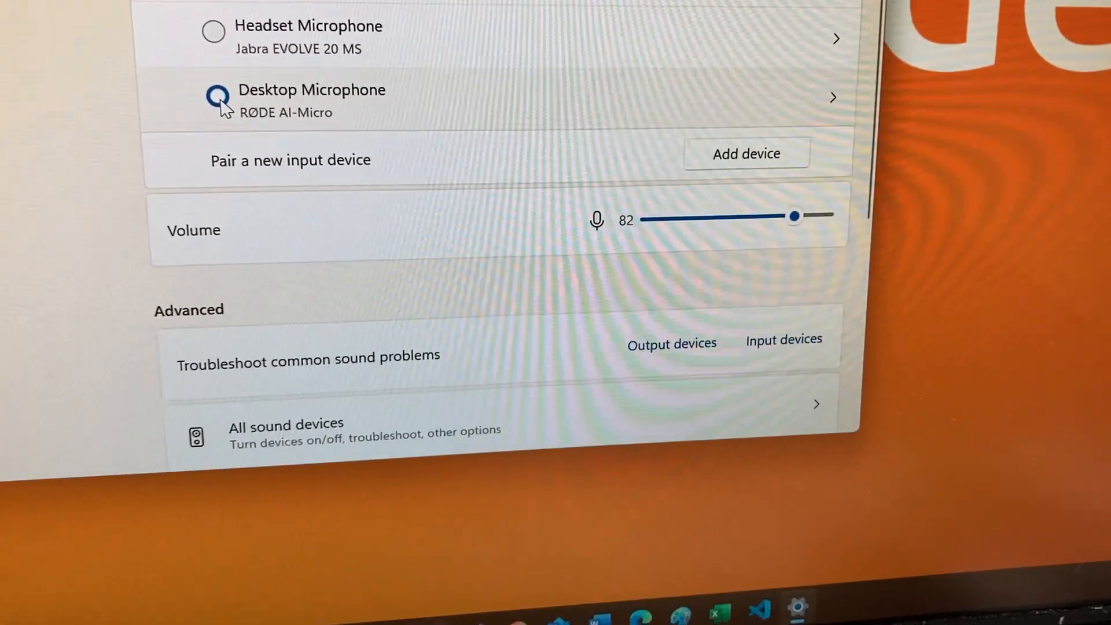
pyautogui.scroll(3)
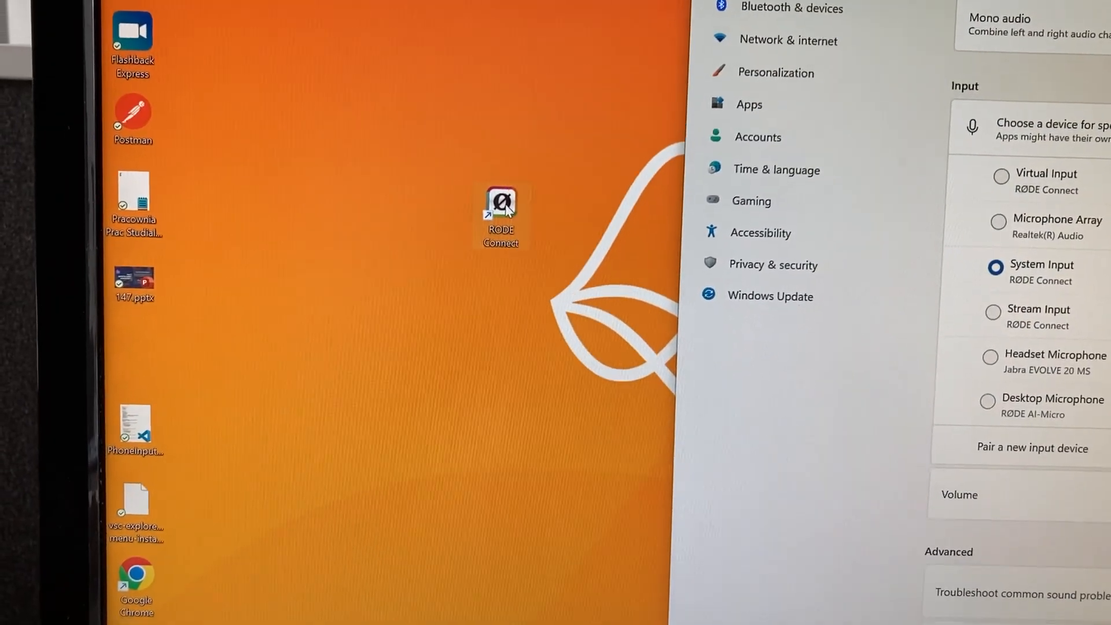
pyautogui.doubleClick(500, 212)
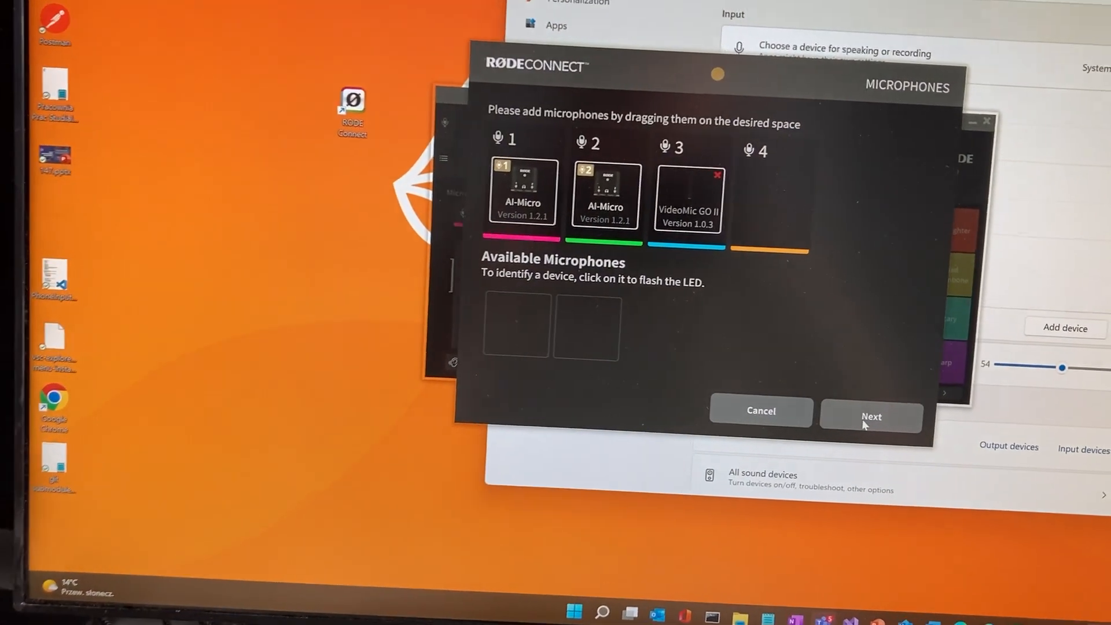
# - Accept the two AI-Micros and VideoMic GO II arrangement to open the mixer
pyautogui.click(871, 416)
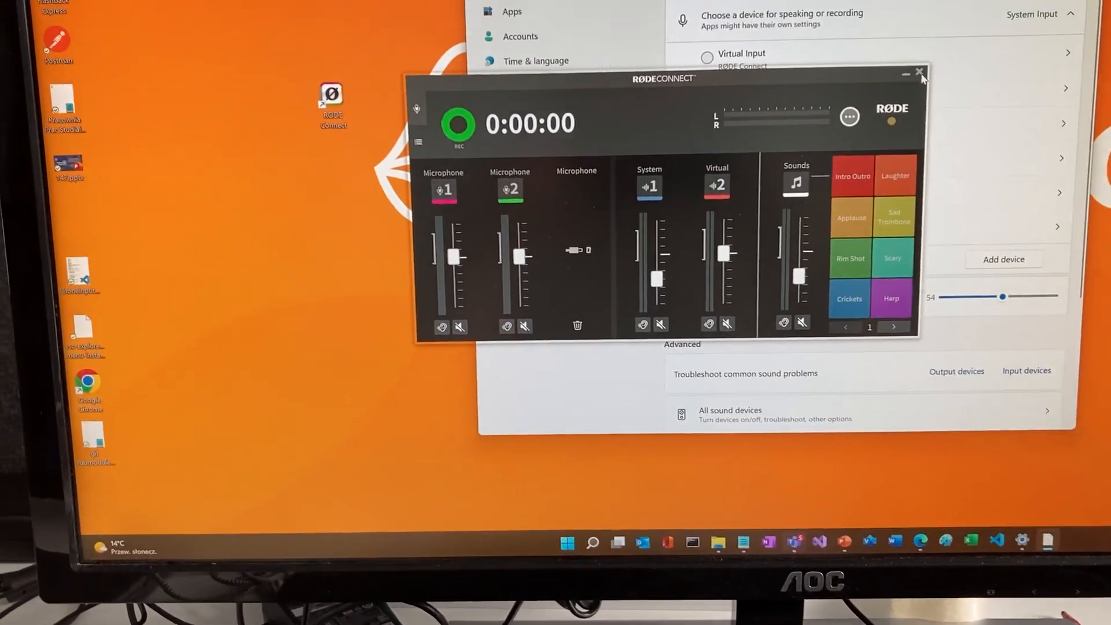
# - Close the RØDE Connect mixer window, leaving Windows Sound settings visible
pyautogui.click(919, 73)
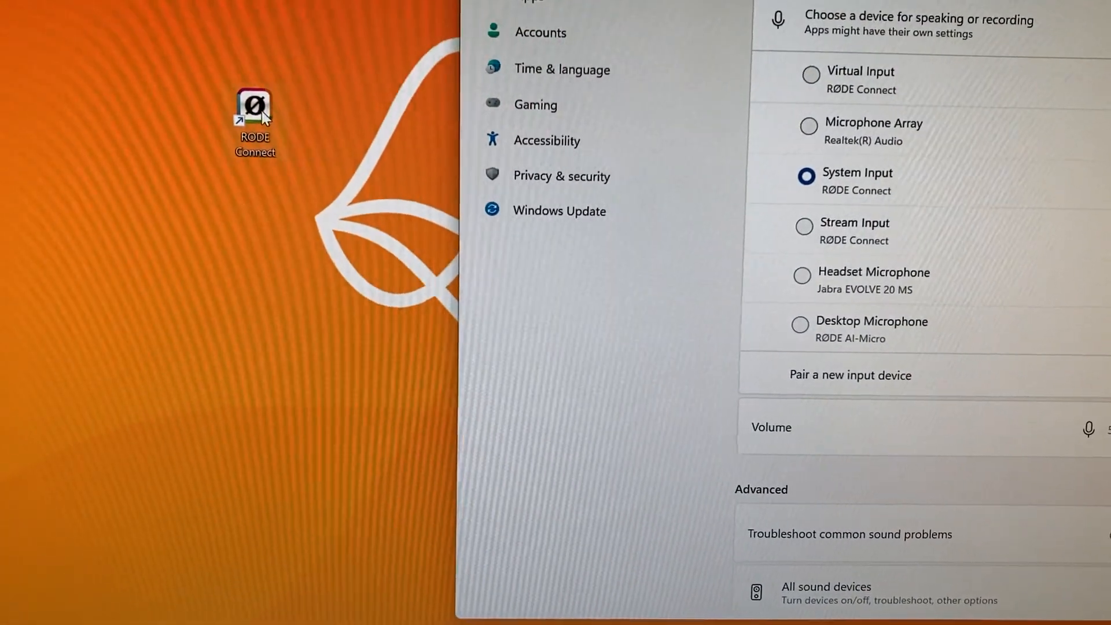
# - Relaunch RØDE Connect from the desktop to see Microphone 2's live level
pyautogui.doubleClick(254, 110)
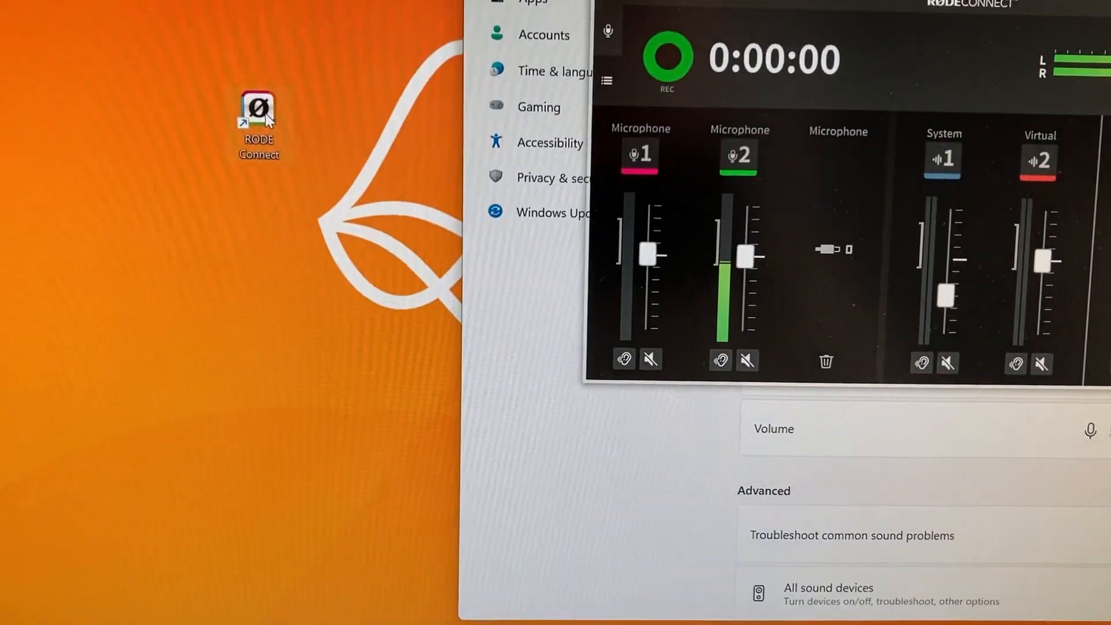